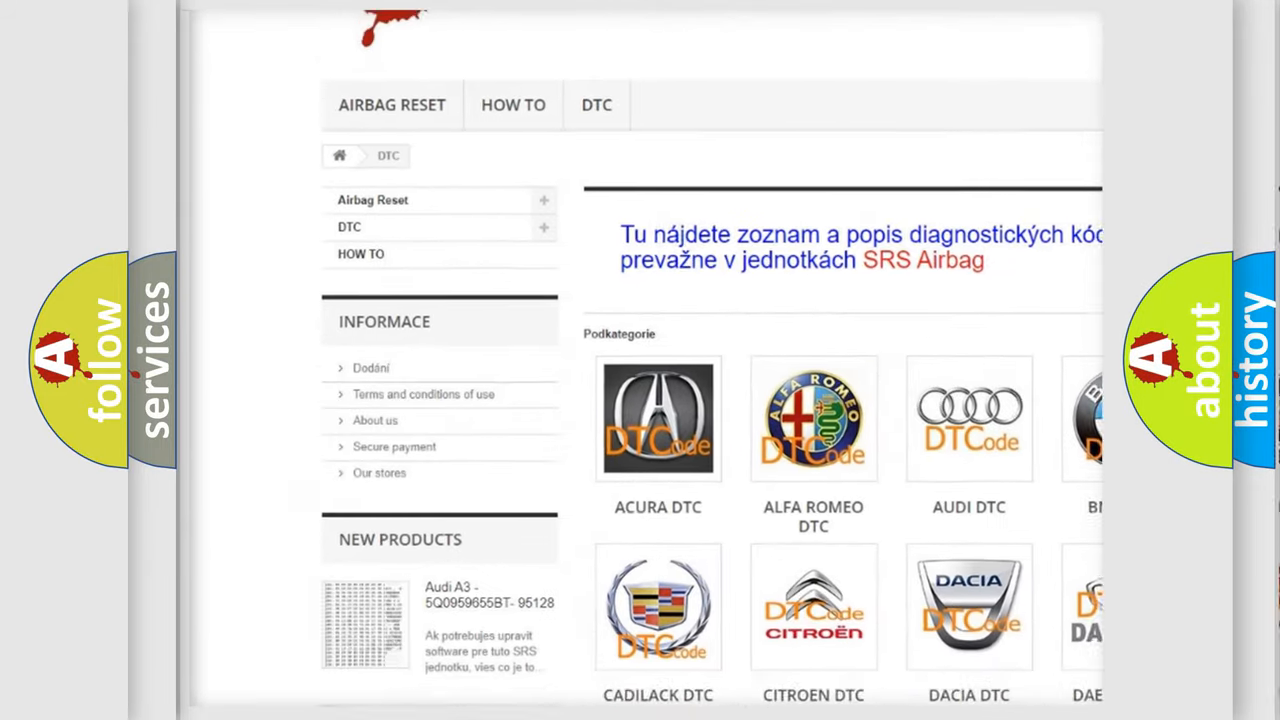
{"action": "scroll", "scroll_direction": "down", "scroll_amount": 3}
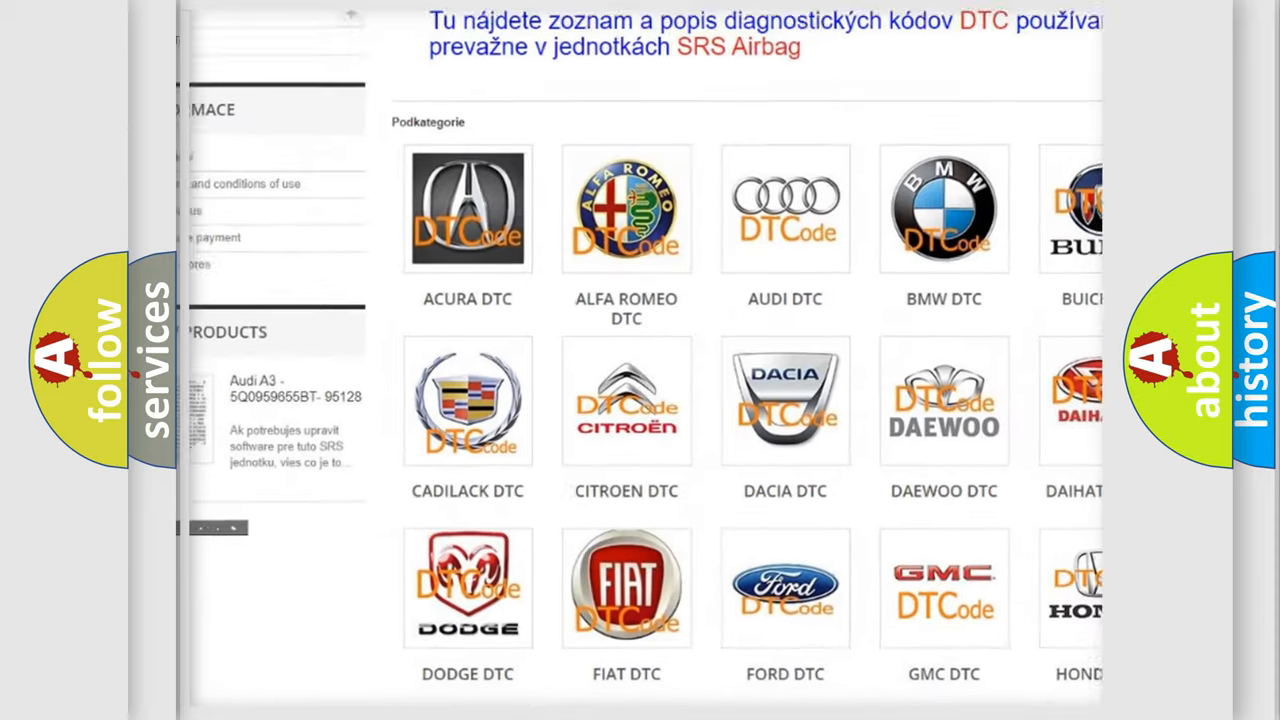
{"action": "scroll", "scroll_direction": "down", "scroll_amount": 3}
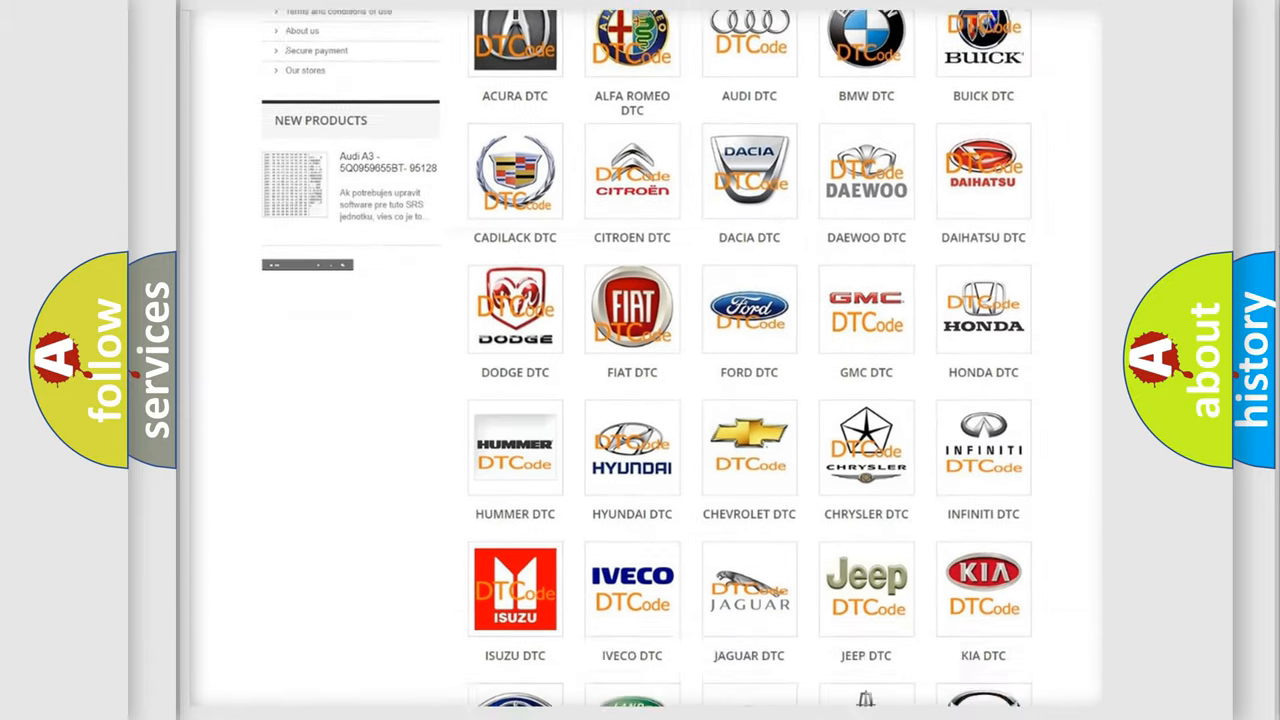
{"action": "scroll", "scroll_direction": "down", "scroll_amount": 3}
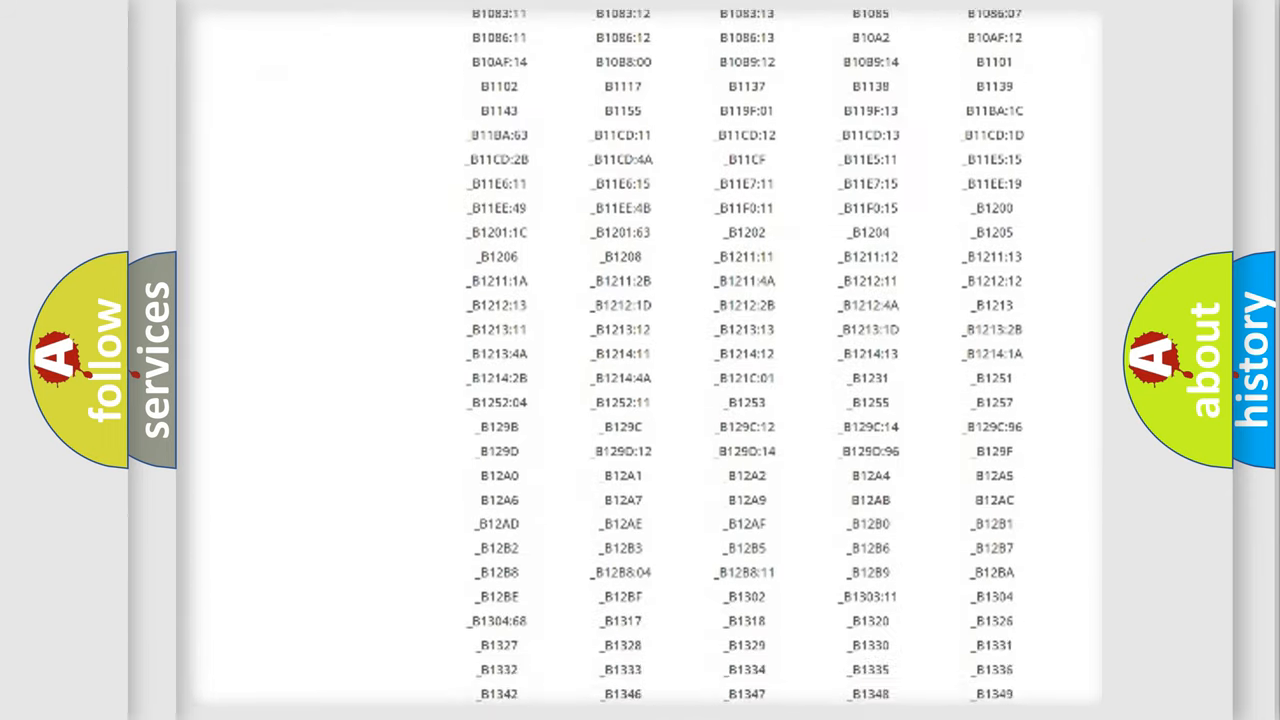
{"action": "scroll", "scroll_direction": "down", "scroll_amount": 3}
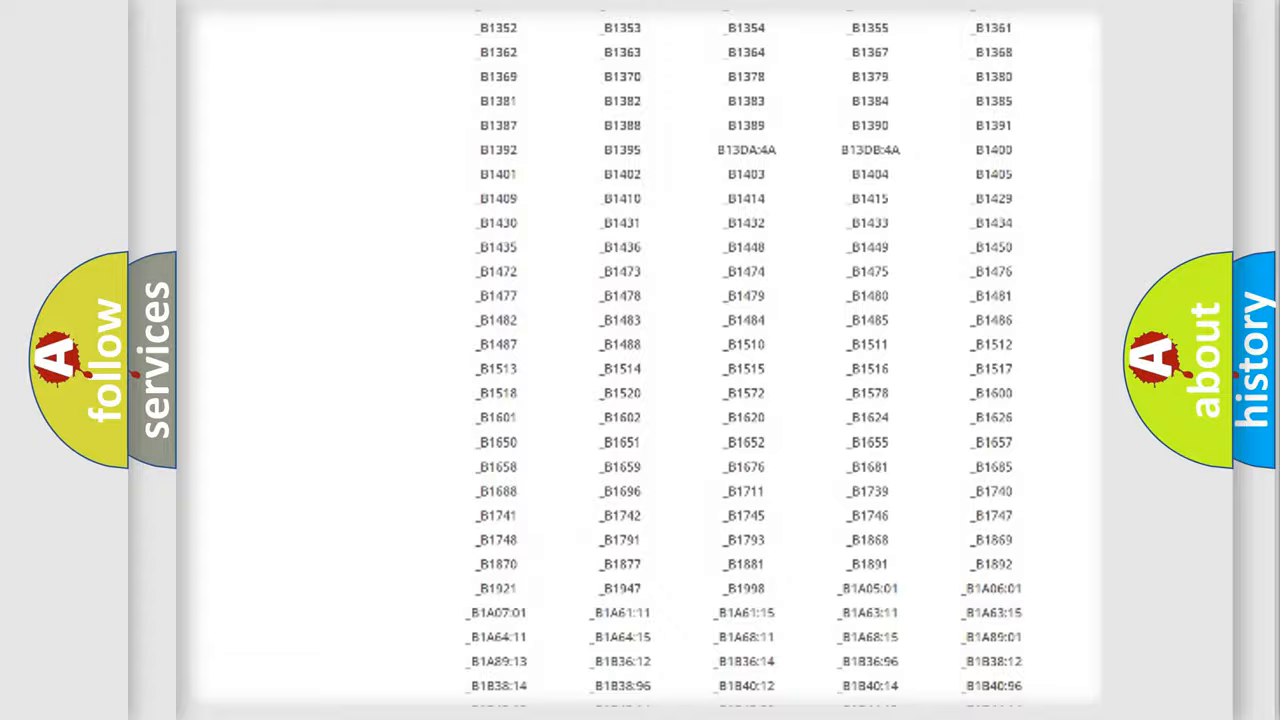